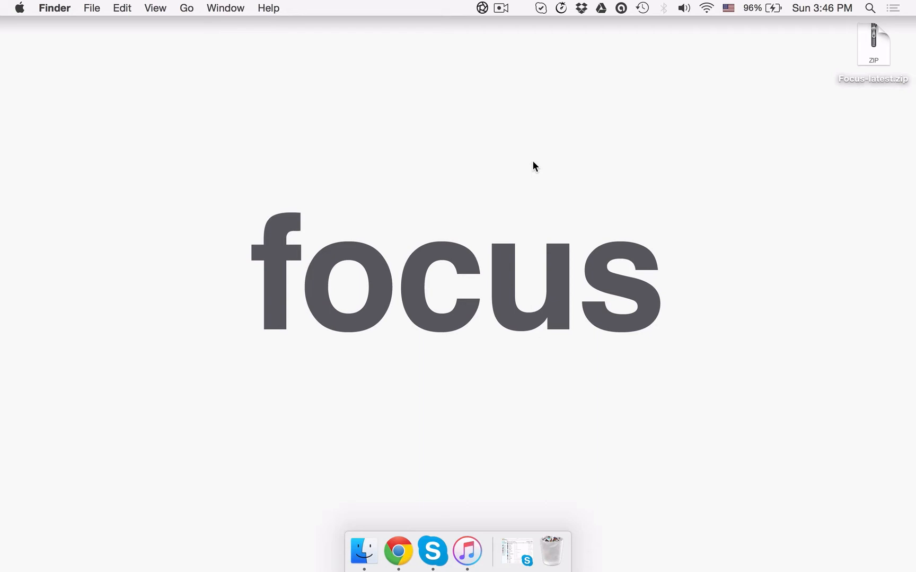
# - Bring Google Chrome forward showing heyfocus.com with Focus-latest.zip downloaded
pyautogui.click(397, 551)
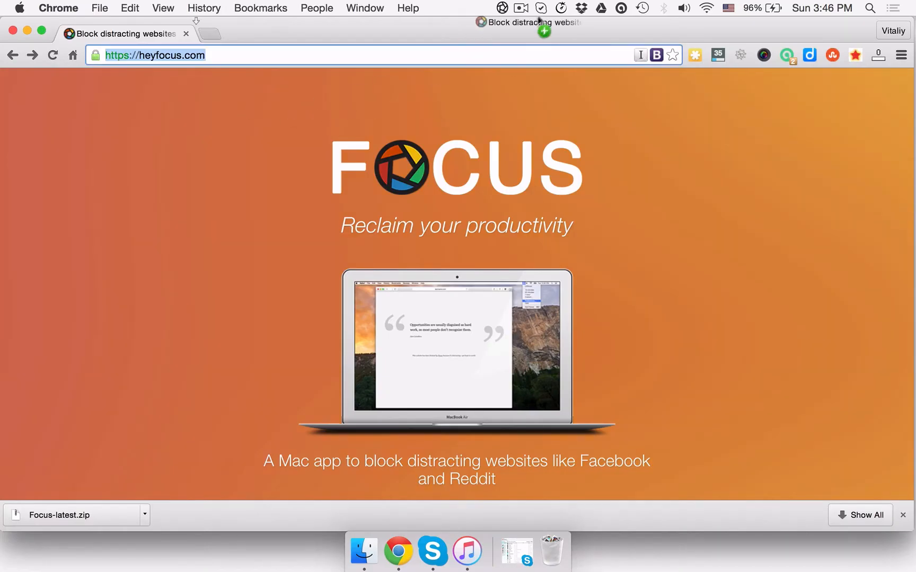
# - Block heyfocus.com from the Focus menubar icon's Block URL dialog
pyautogui.click(542, 32)
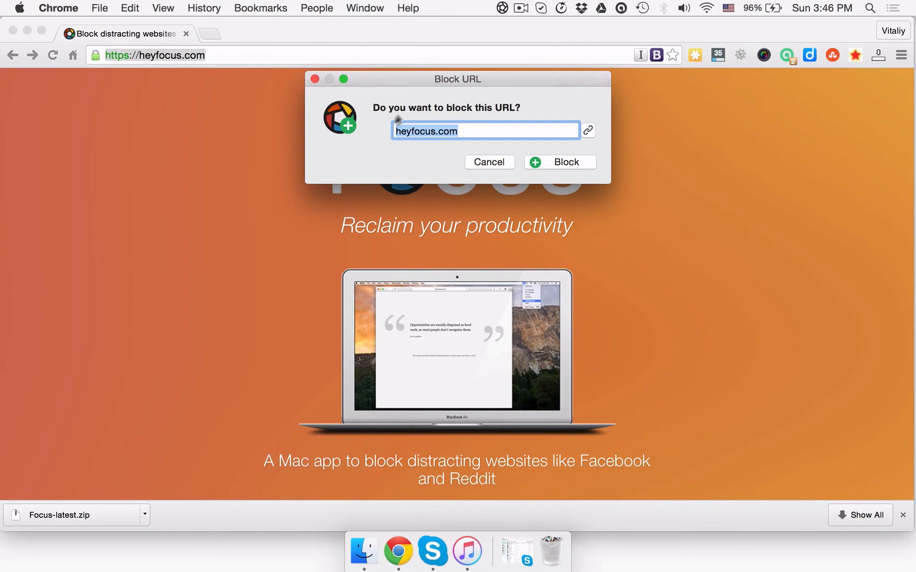
pyautogui.moveTo(512, 112)
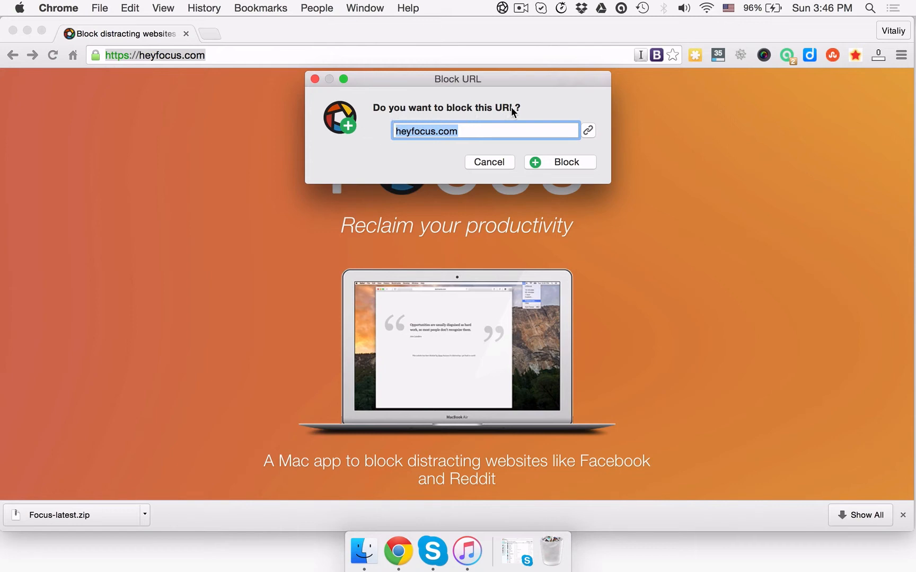
pyautogui.moveTo(583, 166)
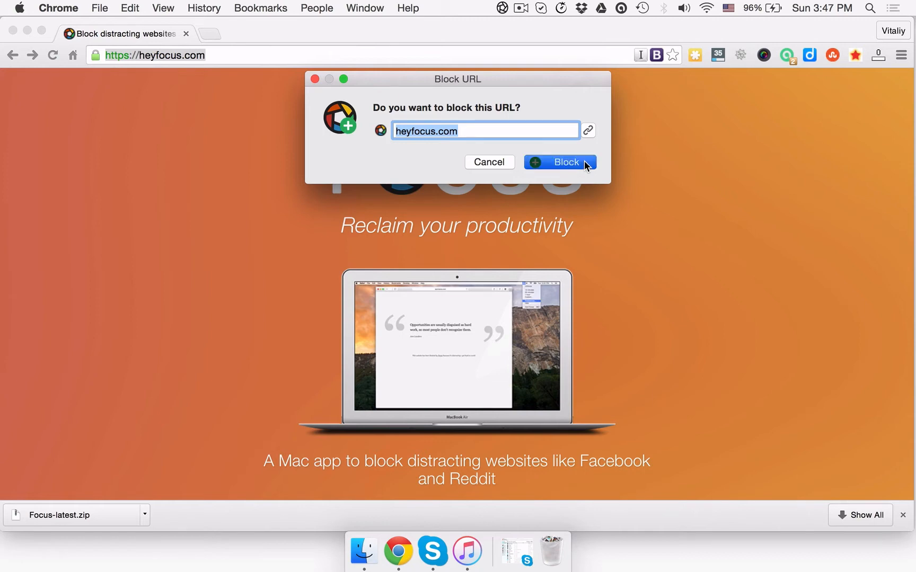
pyautogui.click(558, 162)
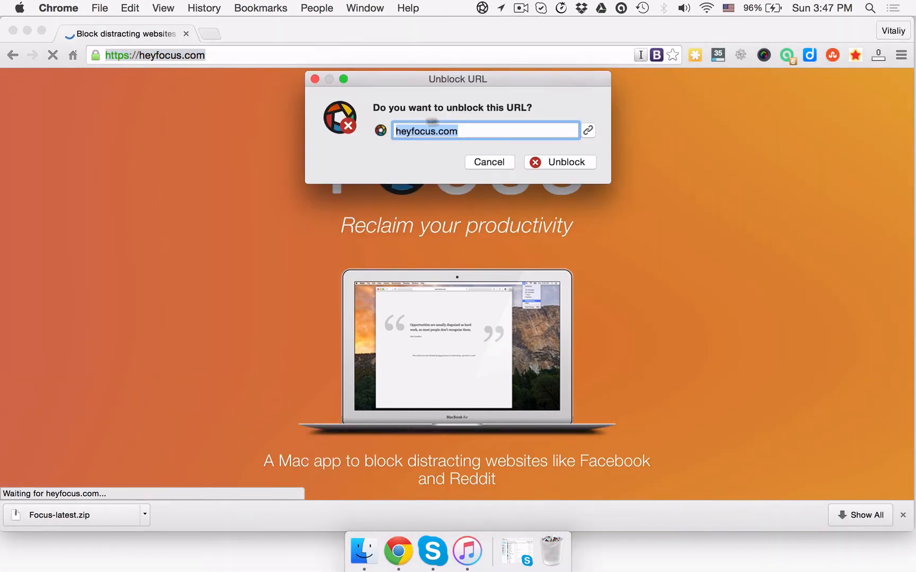
pyautogui.moveTo(568, 159)
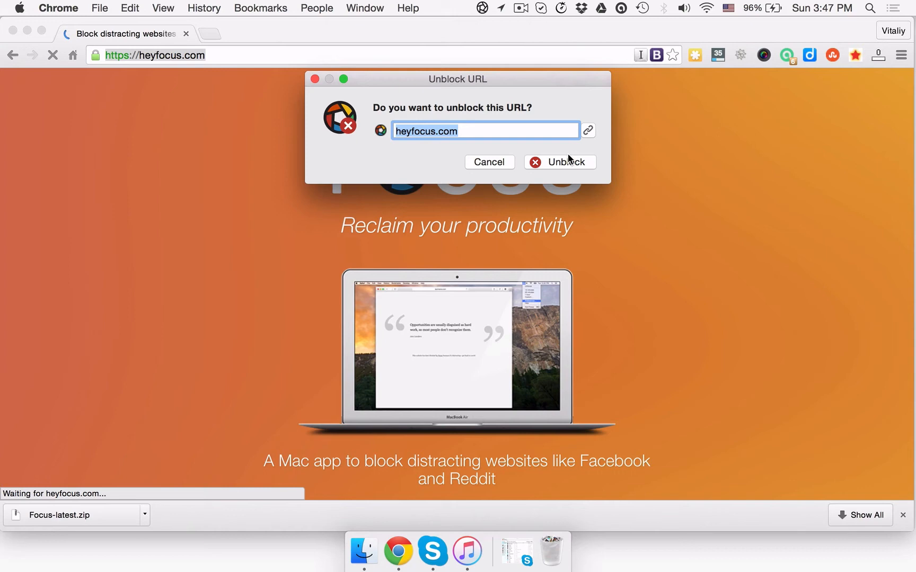
pyautogui.moveTo(570, 165)
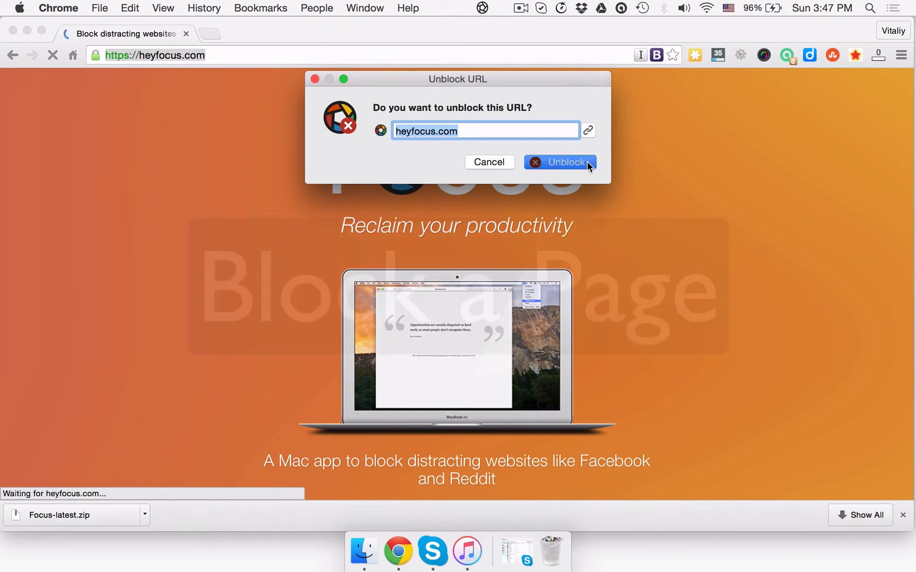
# - Unblock heyfocus.com so its documentation page loads again
pyautogui.click(558, 162)
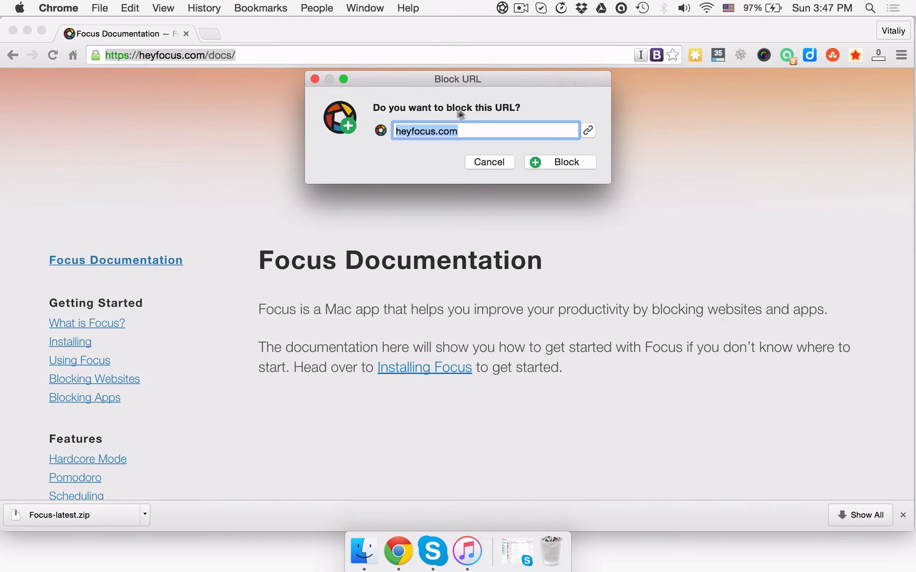
# - Block only the full heyfocus.com/docs/ URL, leaving the homepage reachable
pyautogui.click(587, 129)
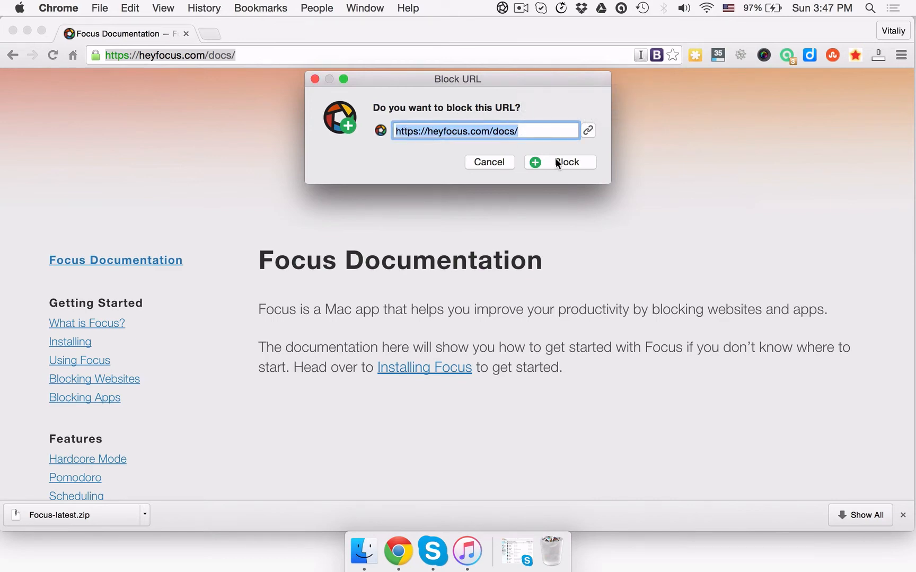
pyautogui.click(566, 163)
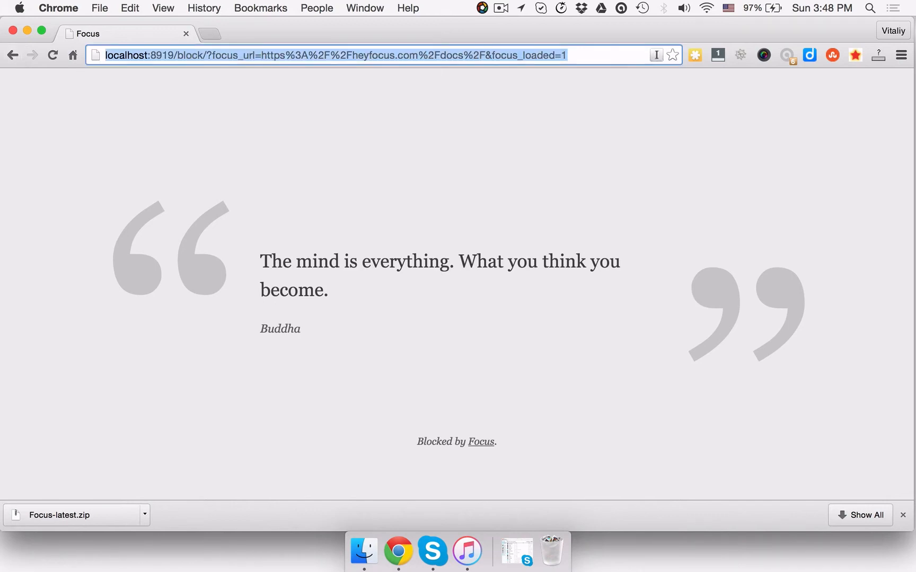
pyautogui.click(480, 442)
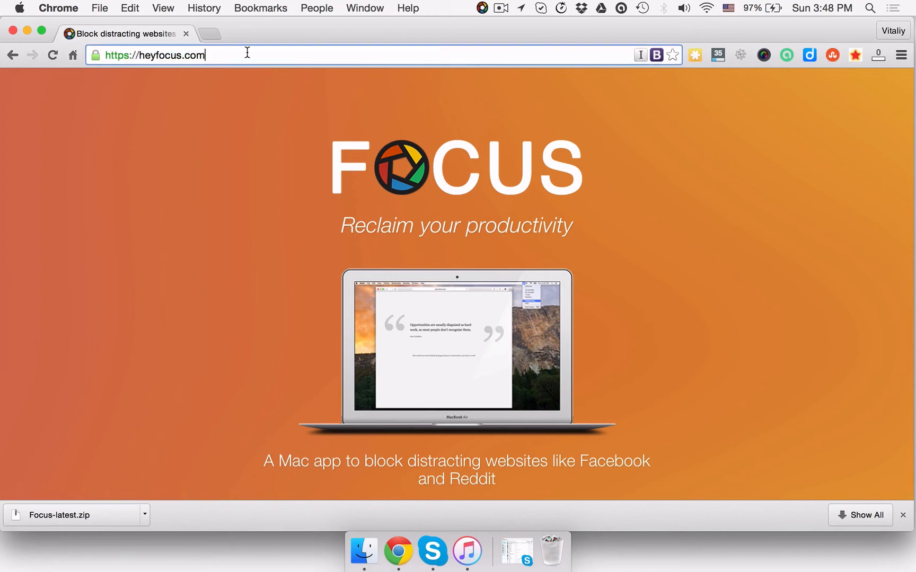
# - Append /docs to heyfocus.com in the address bar to see Focus's block screen
pyautogui.write('/docs/')
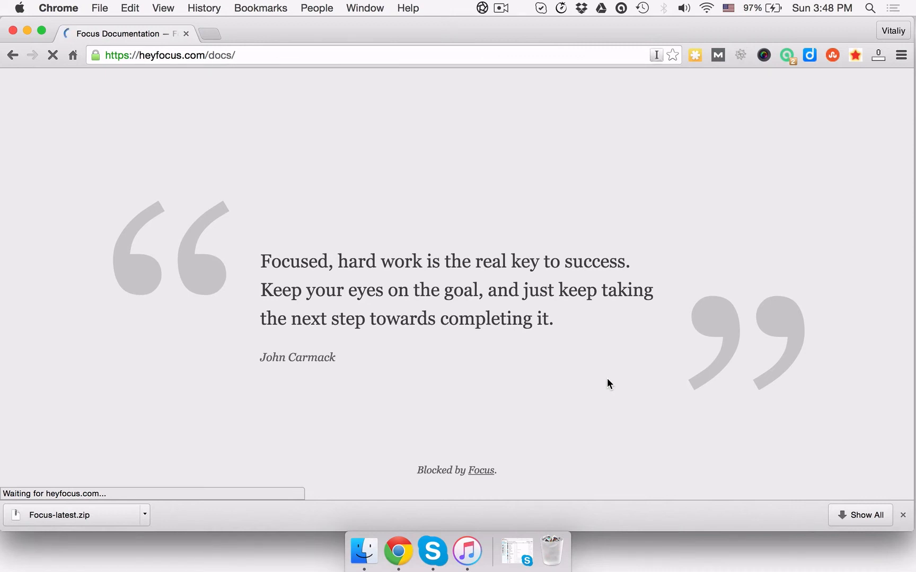
pyautogui.moveTo(532, 5)
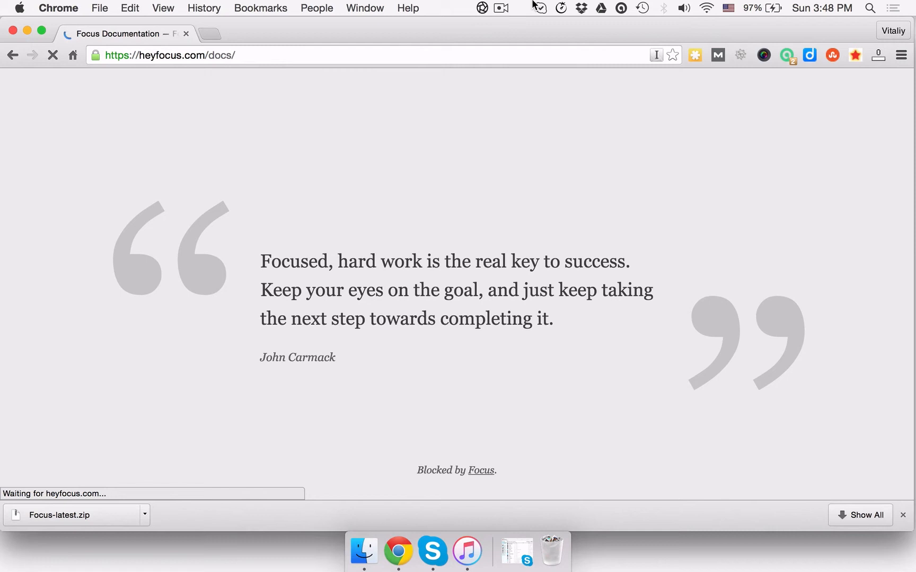
# - Switch Blocking > Websites to Whitelist and start an allowed entry 'domainname.com'
pyautogui.click(481, 7)
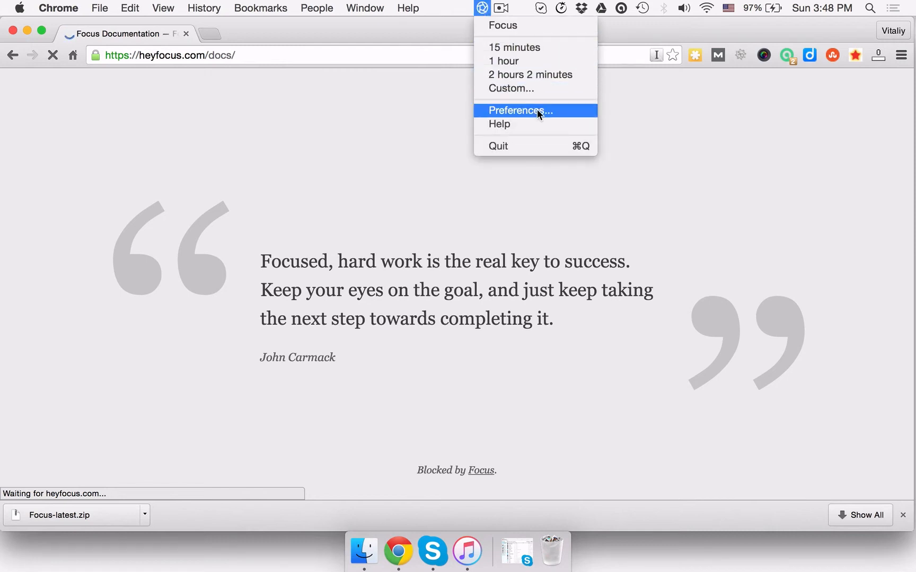
pyautogui.click(519, 110)
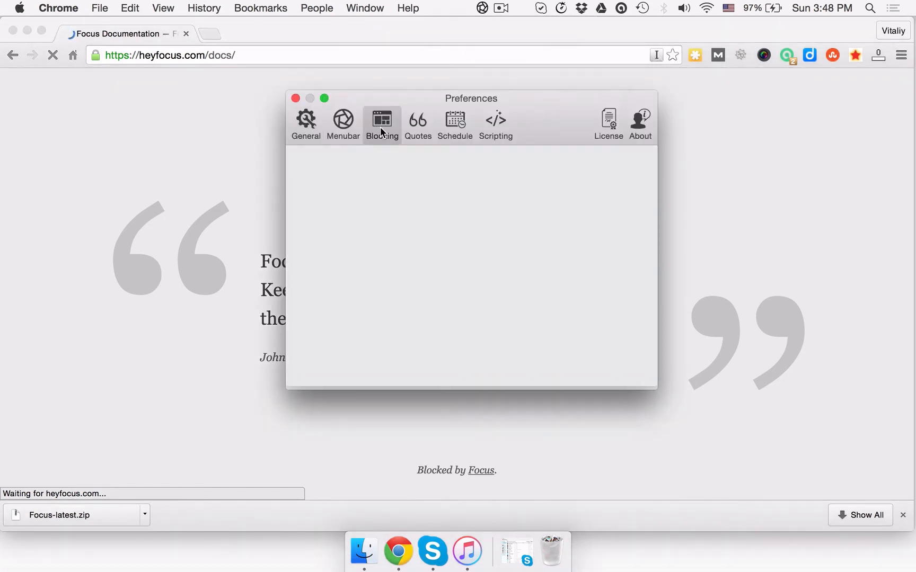
pyautogui.click(381, 123)
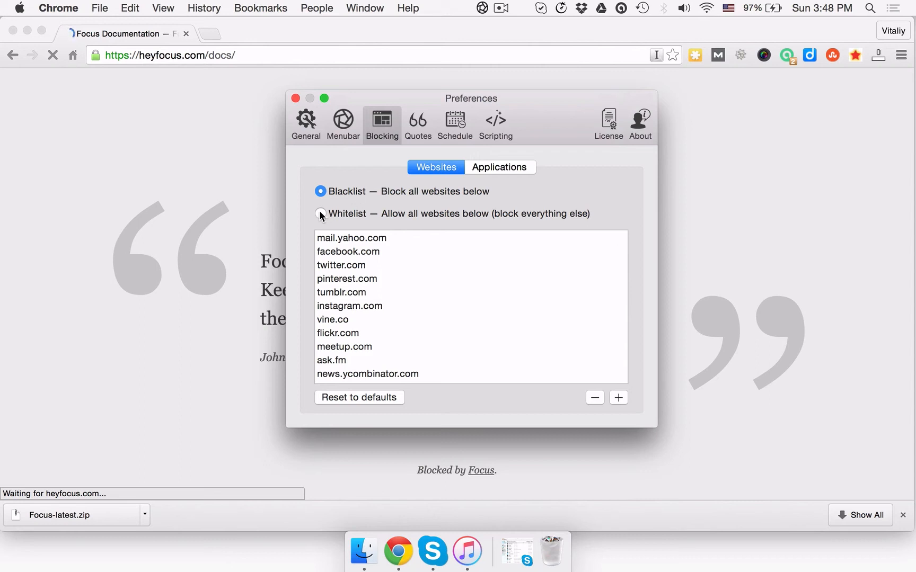
pyautogui.click(320, 214)
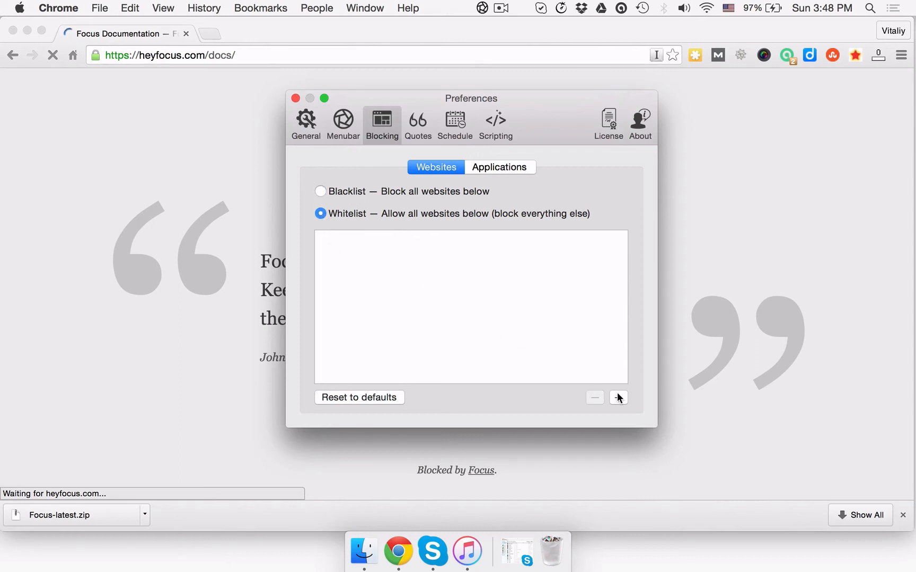
pyautogui.click(618, 397)
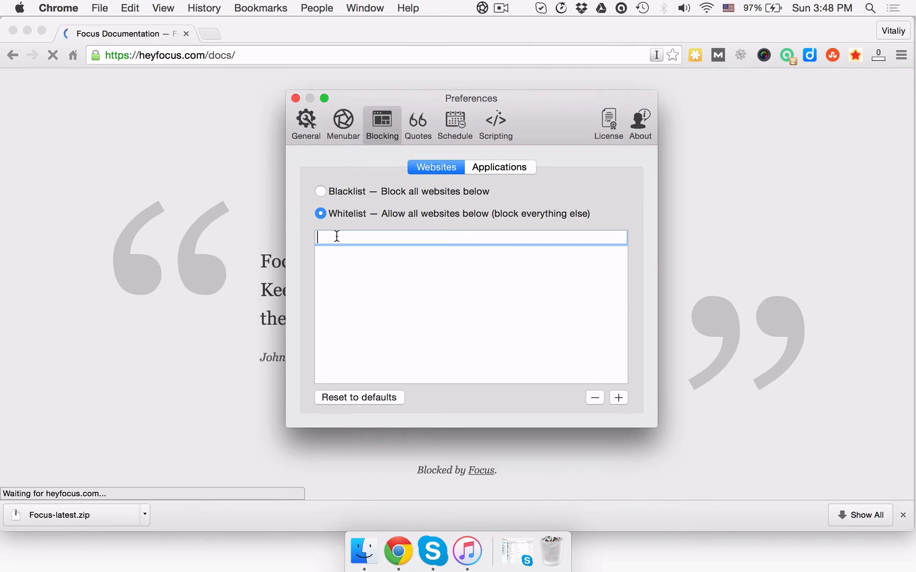
pyautogui.write('domai')
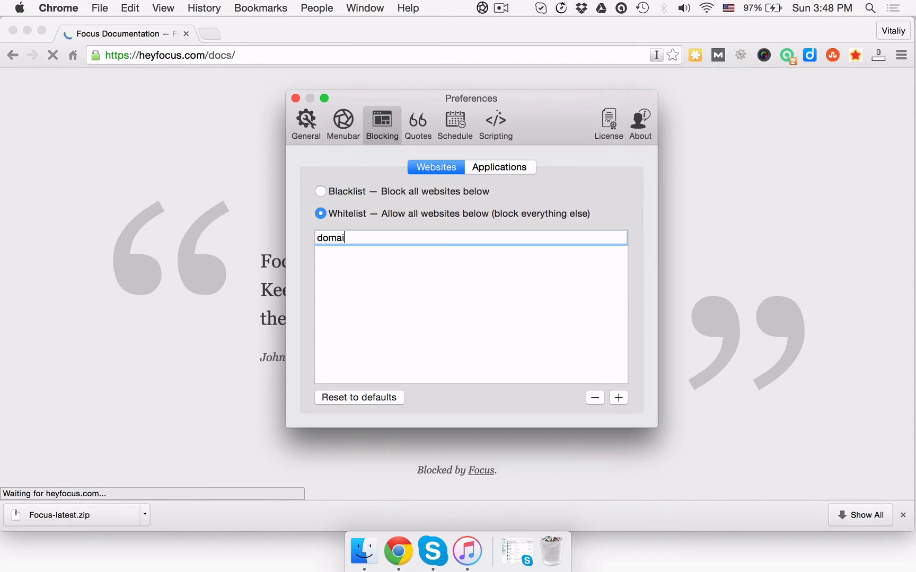
pyautogui.write('nname.com')
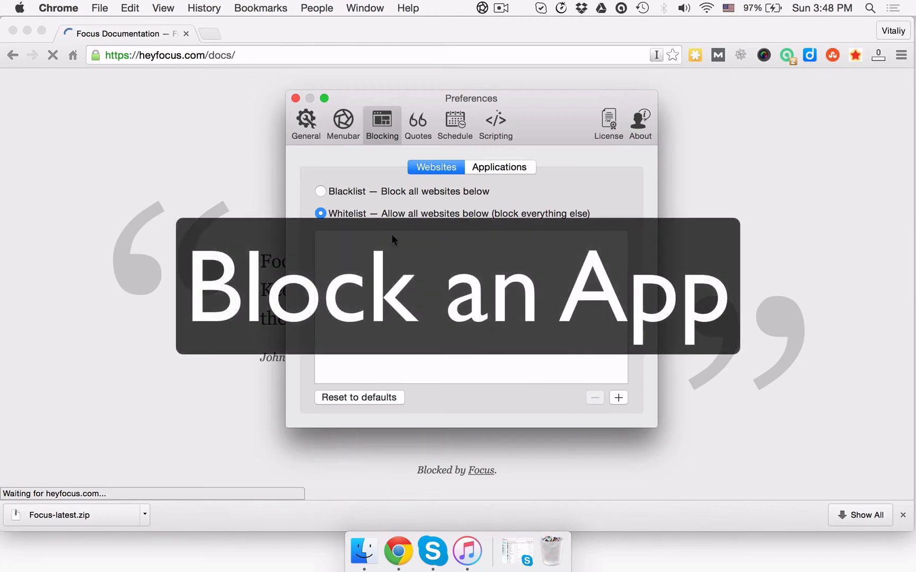
pyautogui.click(481, 8)
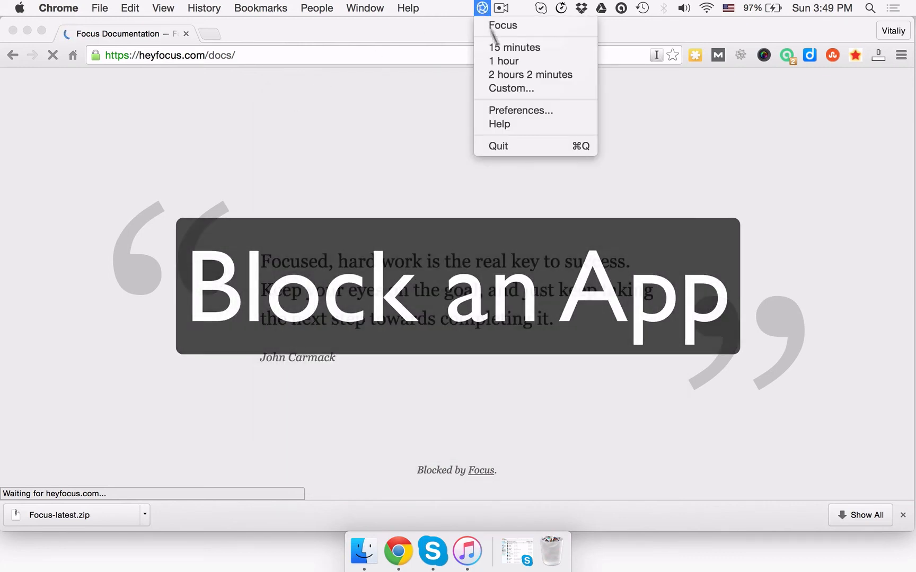
# - Add skype.app to the blocked Applications list via the file dialog
pyautogui.click(519, 110)
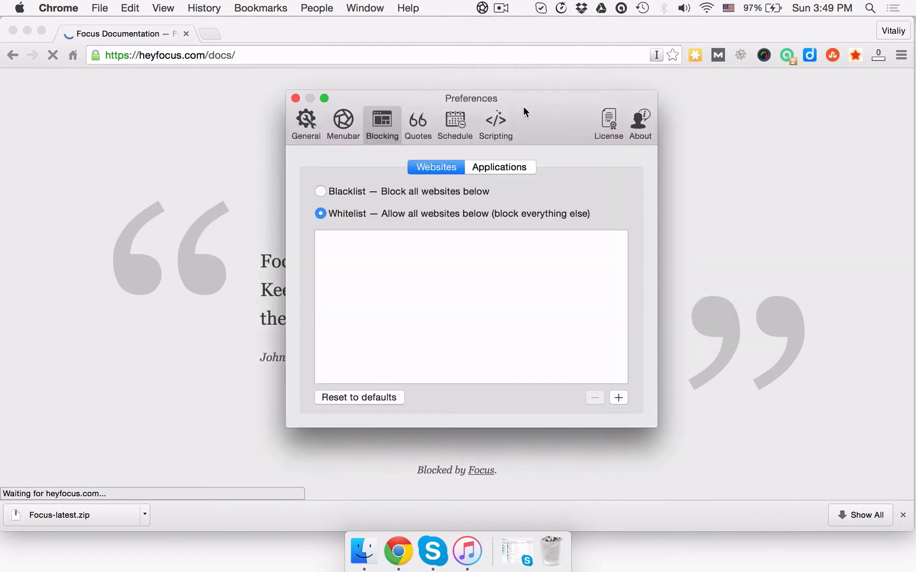
pyautogui.moveTo(529, 163)
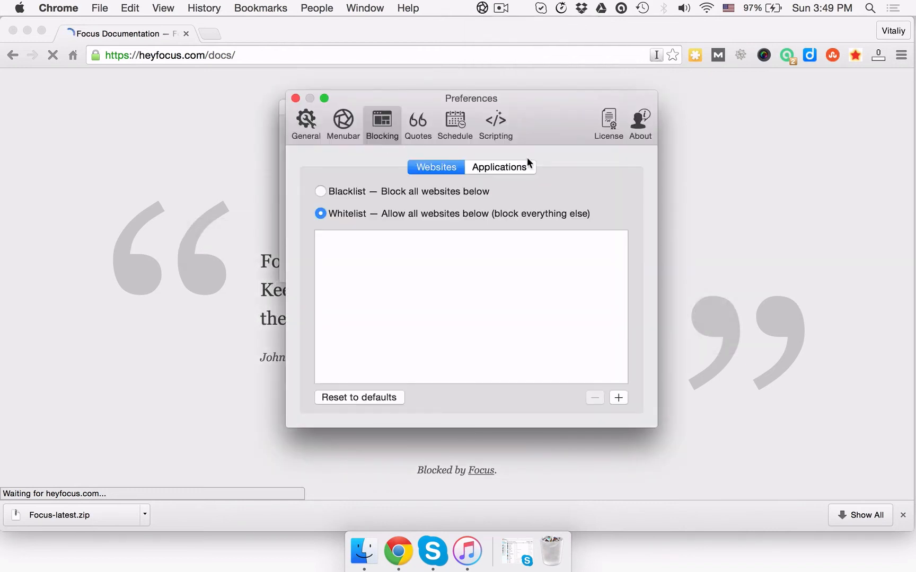
pyautogui.click(499, 168)
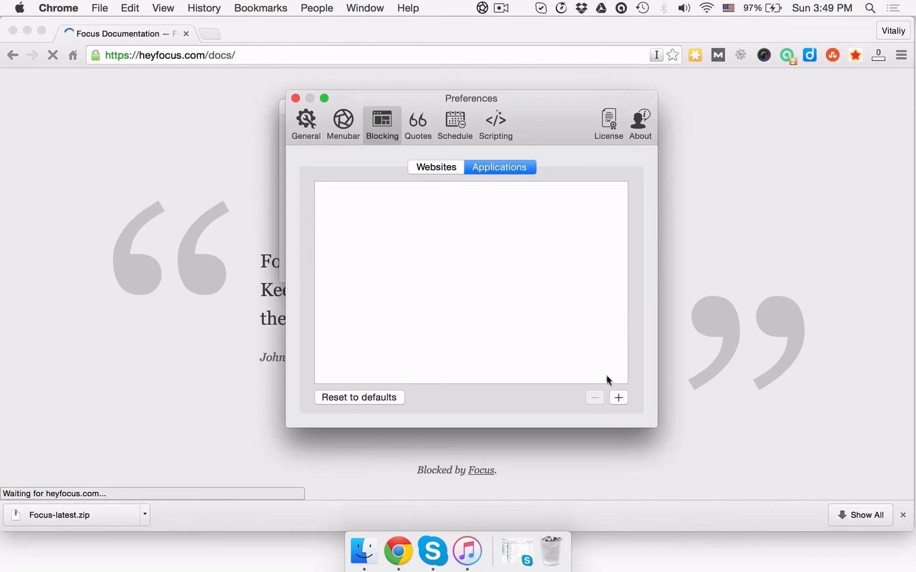
pyautogui.click(618, 397)
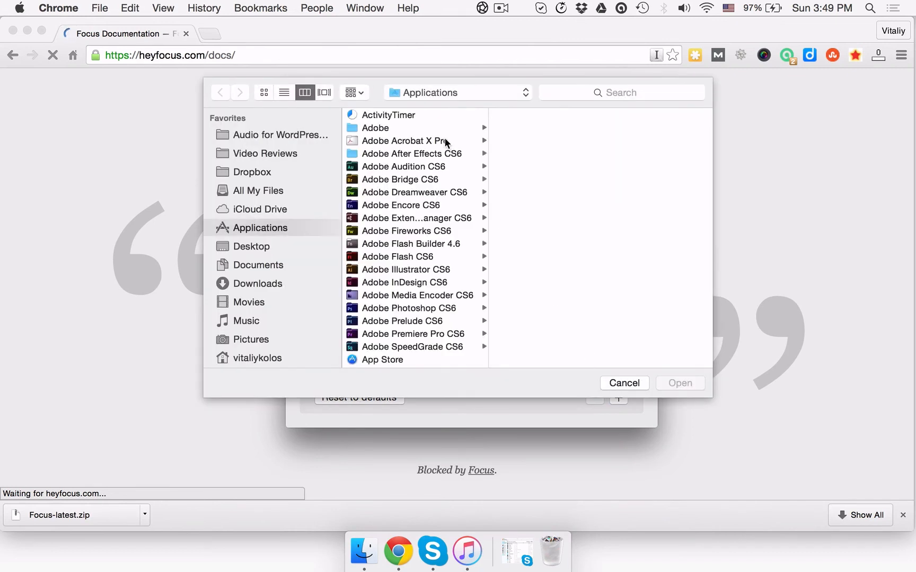
pyautogui.write('skype.app')
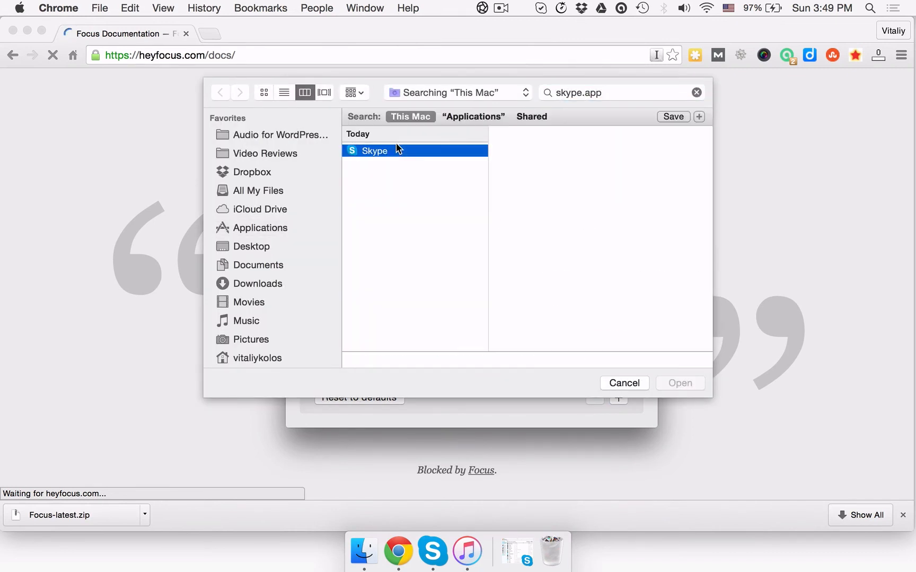
pyautogui.click(679, 383)
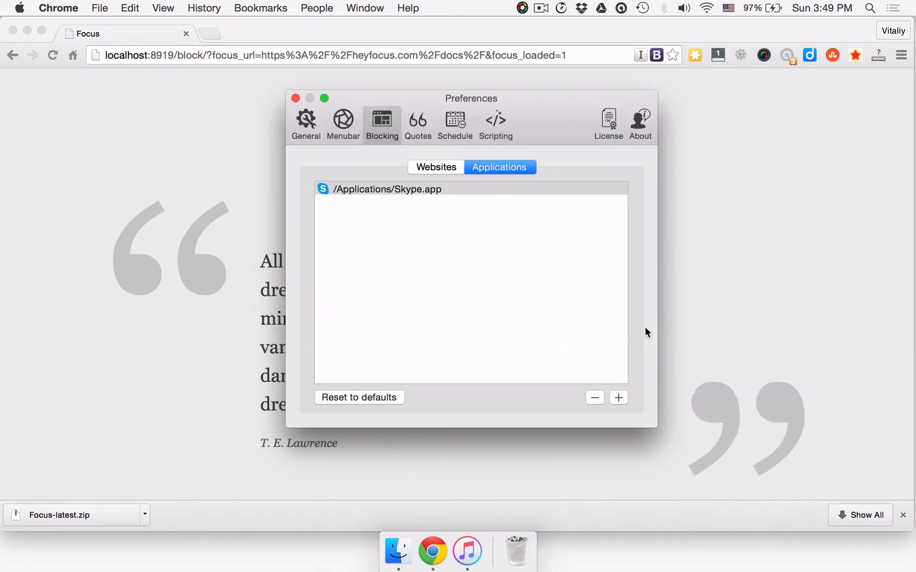
pyautogui.moveTo(376, 191)
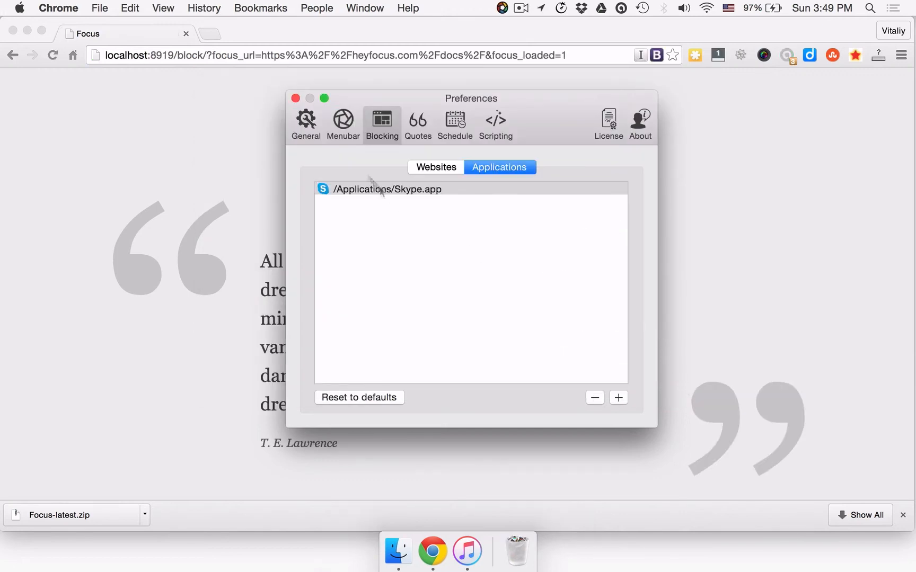
# - Close Preferences, unfocus from the menubar icon and reopen Preferences on the Menubar pane
pyautogui.click(295, 98)
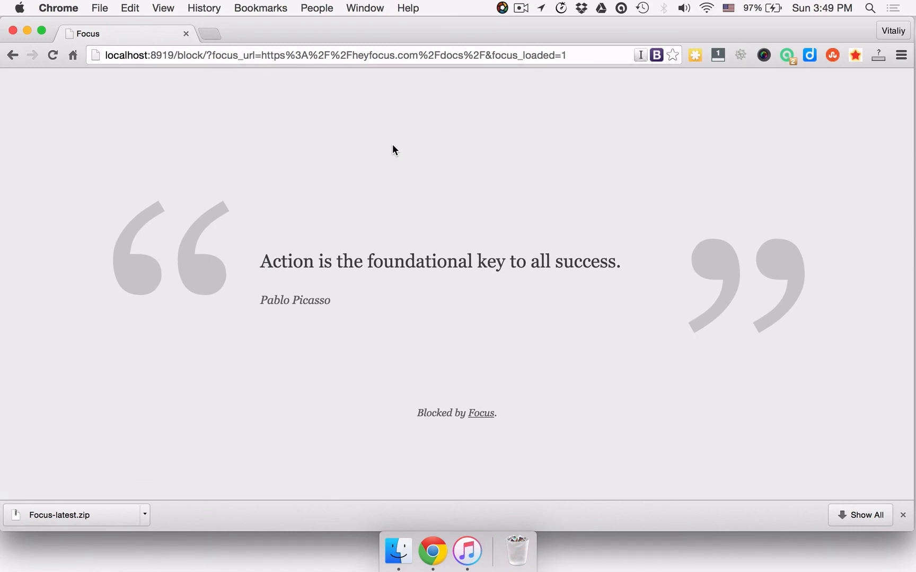
pyautogui.click(502, 7)
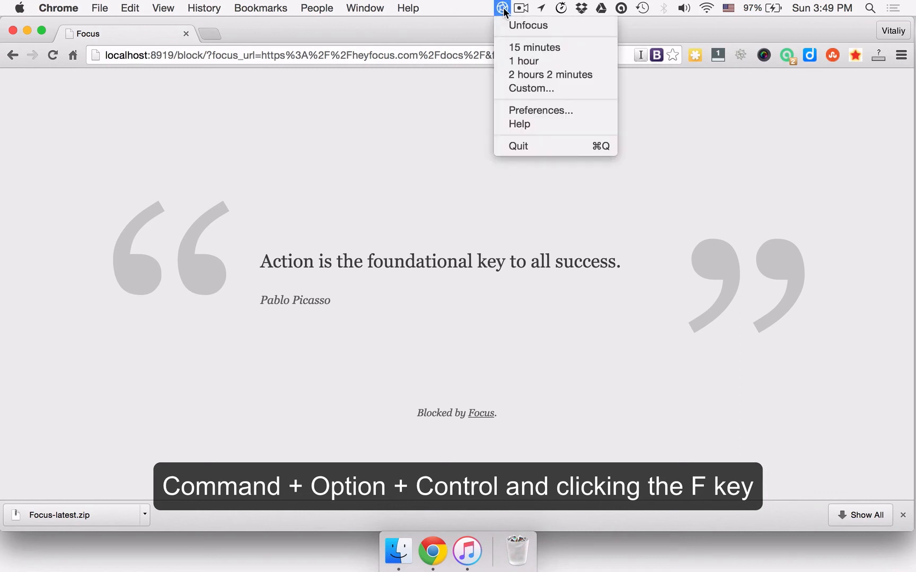
pyautogui.click(539, 110)
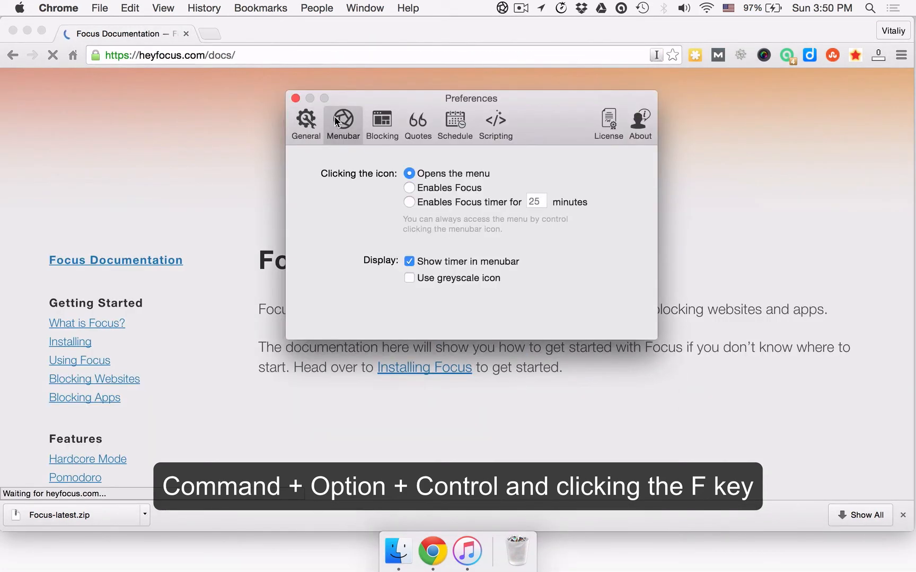
# - Set the menubar icon to 'Enables Focus timer for 25 minutes' and close Preferences
pyautogui.click(409, 201)
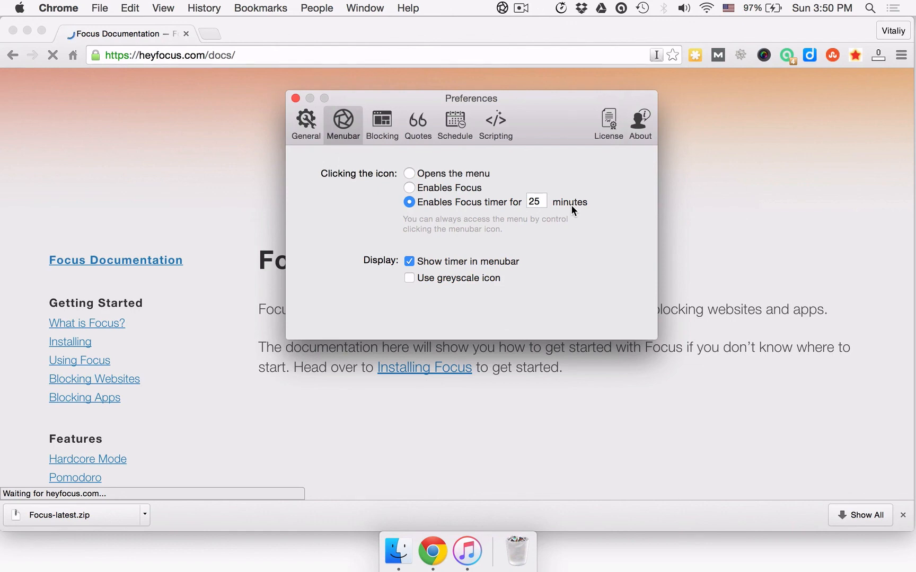
pyautogui.click(295, 98)
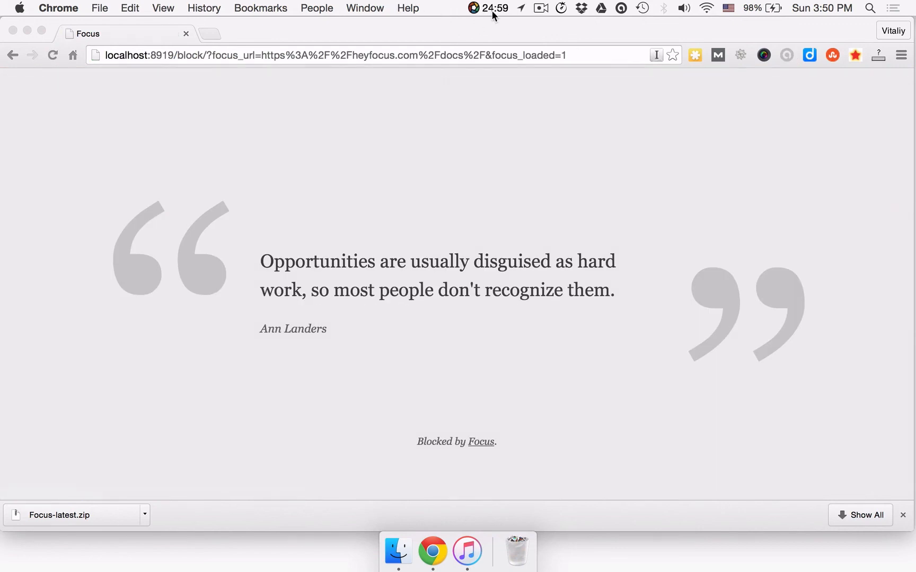
# - Set the icon back to 'Opens the menu' and start recording a new hotkey in General
pyautogui.click(501, 7)
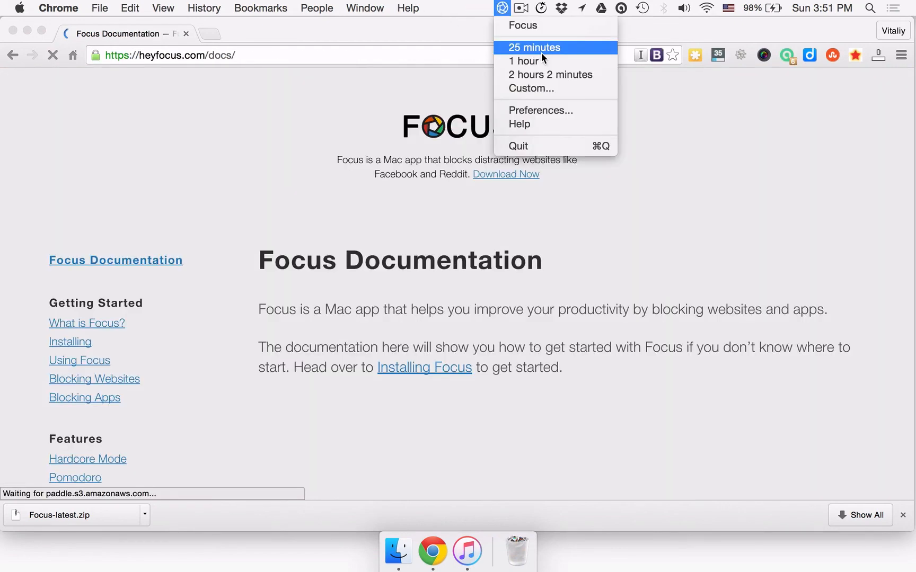
pyautogui.click(539, 110)
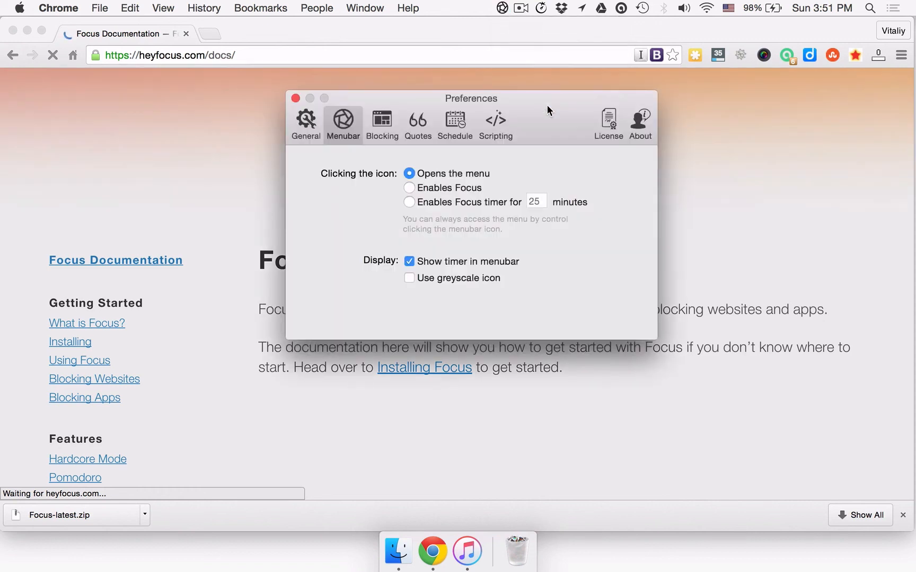
pyautogui.click(306, 123)
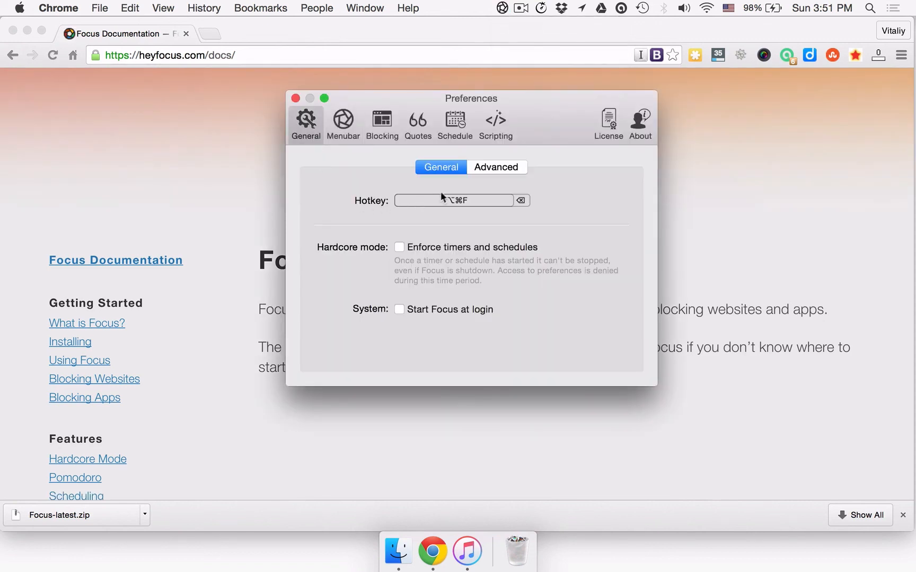
pyautogui.click(454, 200)
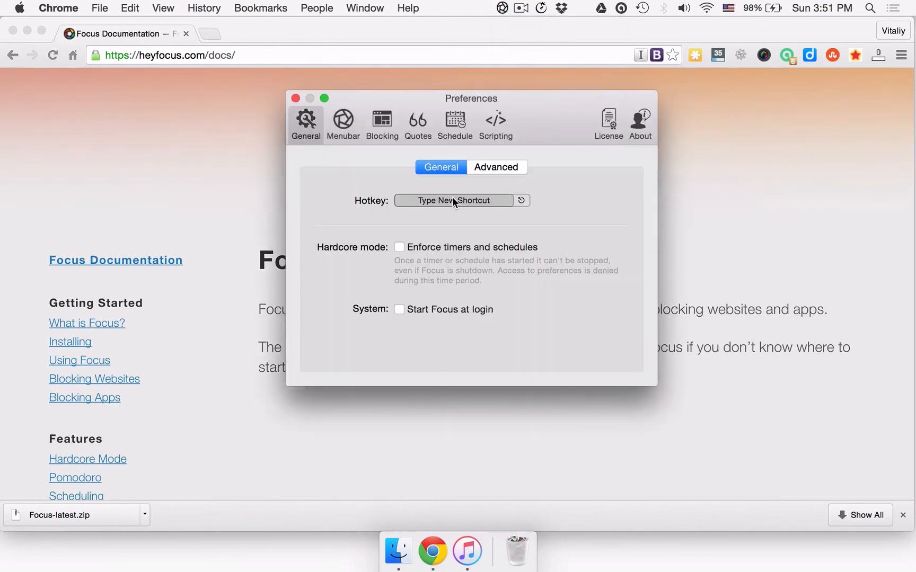